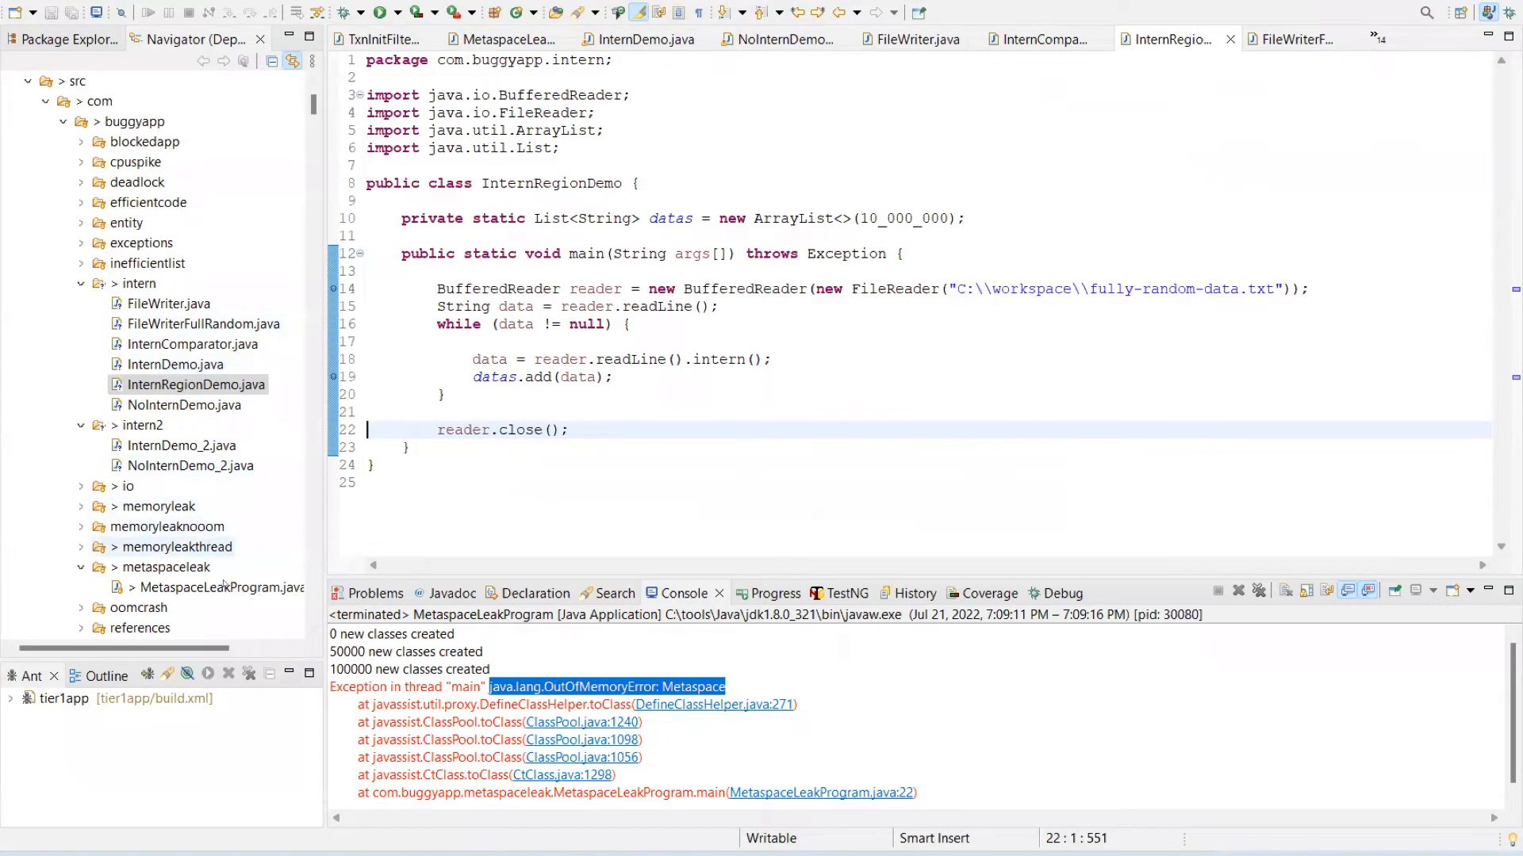
# Open MetaspaceLeakProgram.java from the metaspaceleak package in the editor.
pyautogui.click(503, 38)
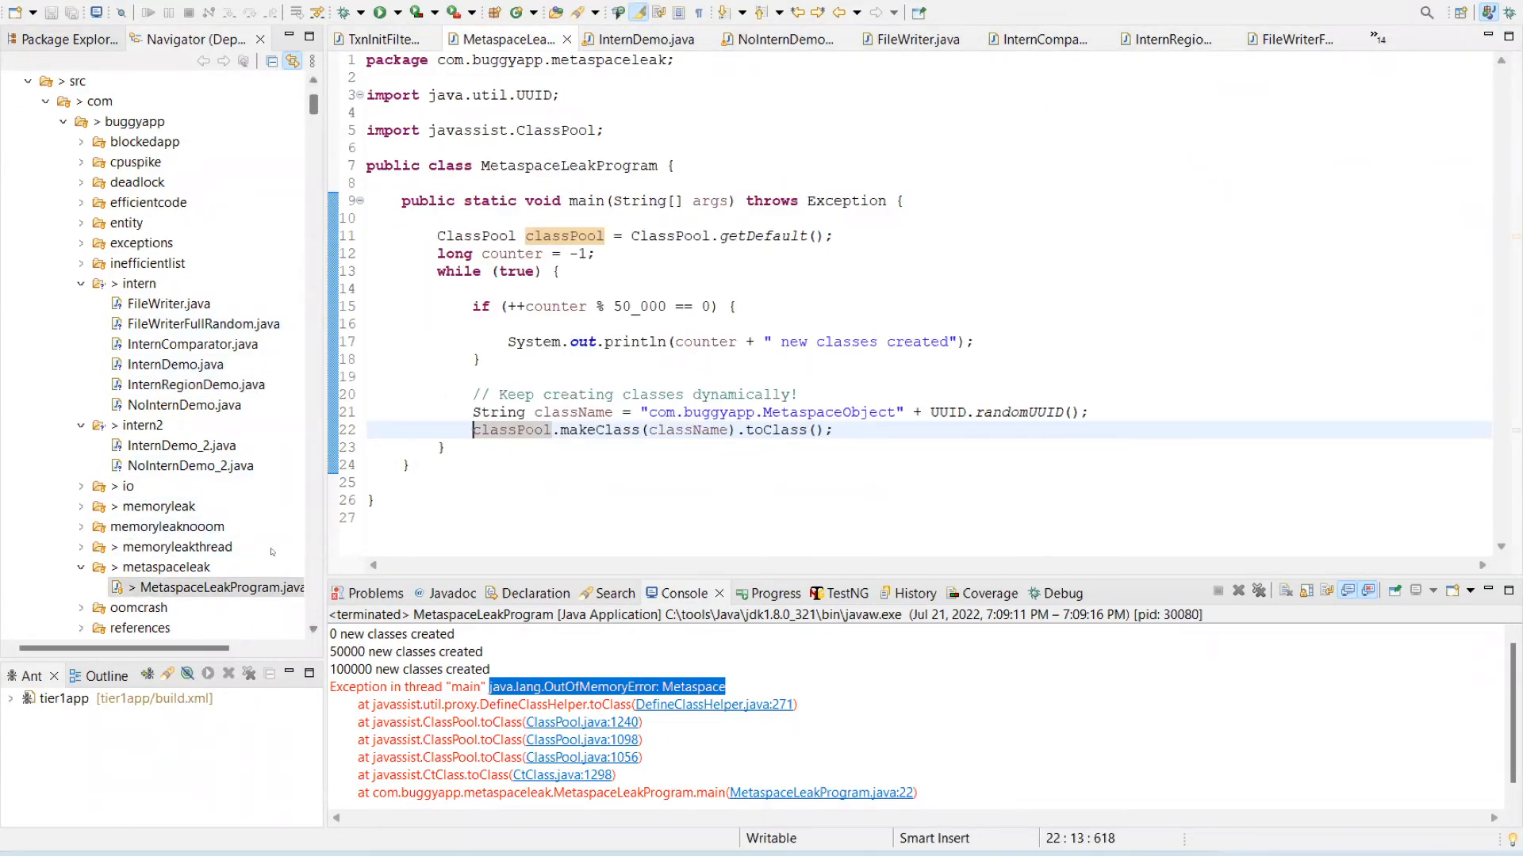
pyautogui.moveTo(698, 295)
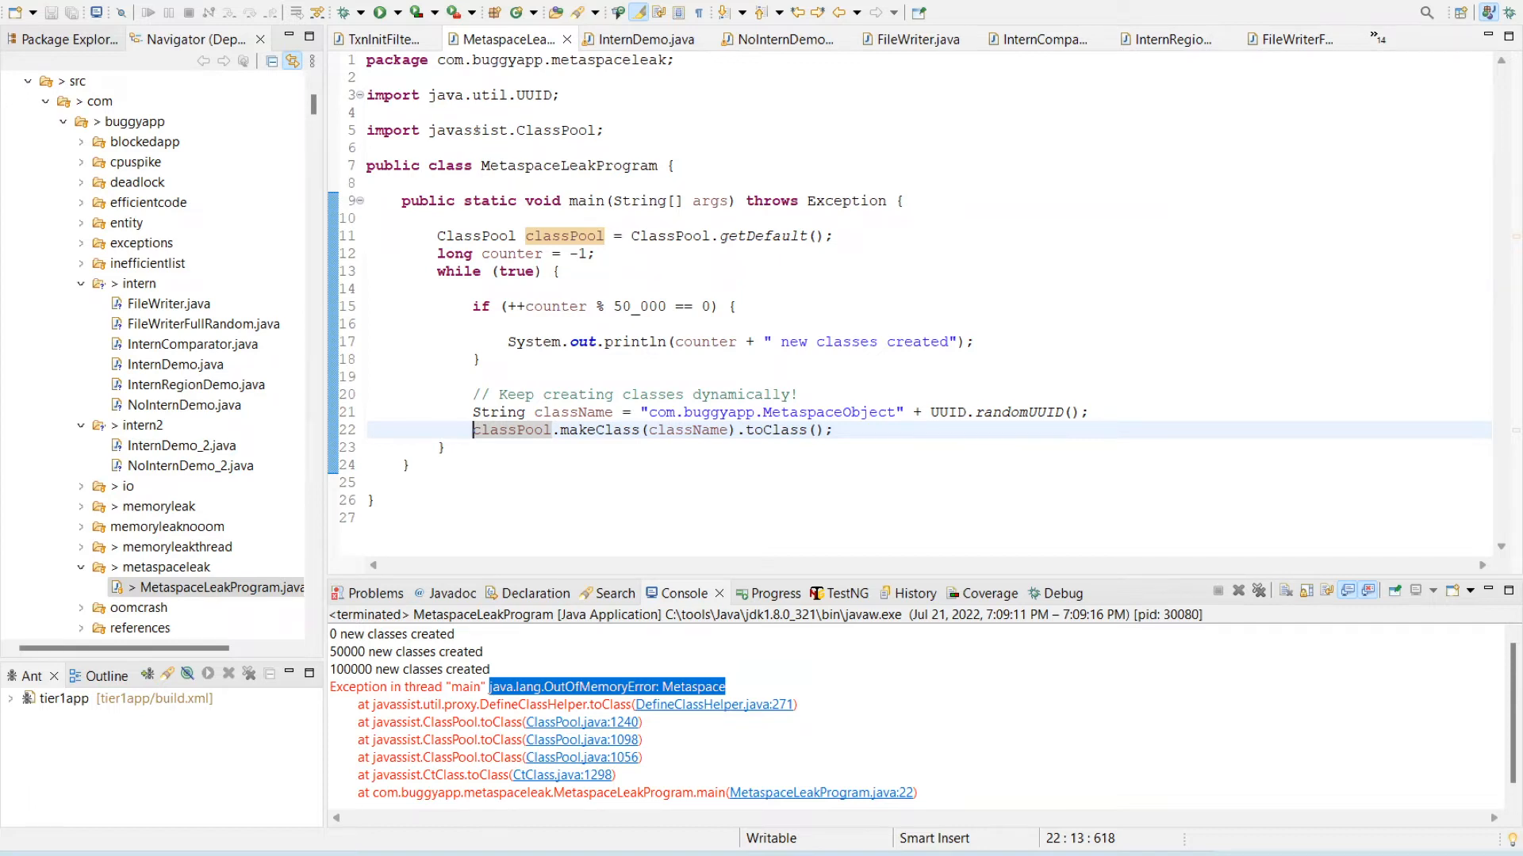
pyautogui.moveTo(488, 130)
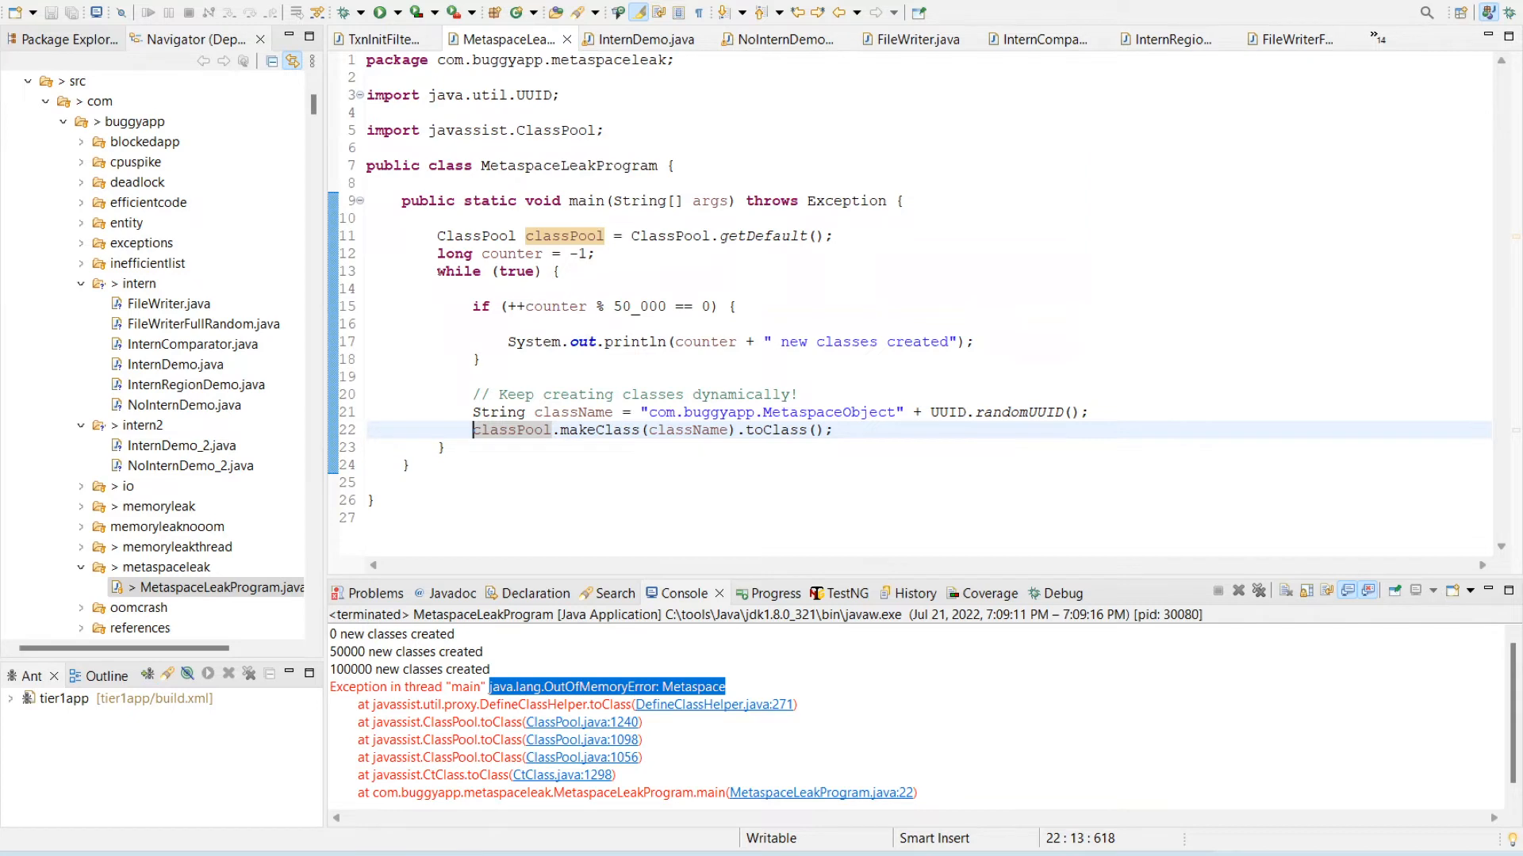
pyautogui.doubleClick(490, 272)
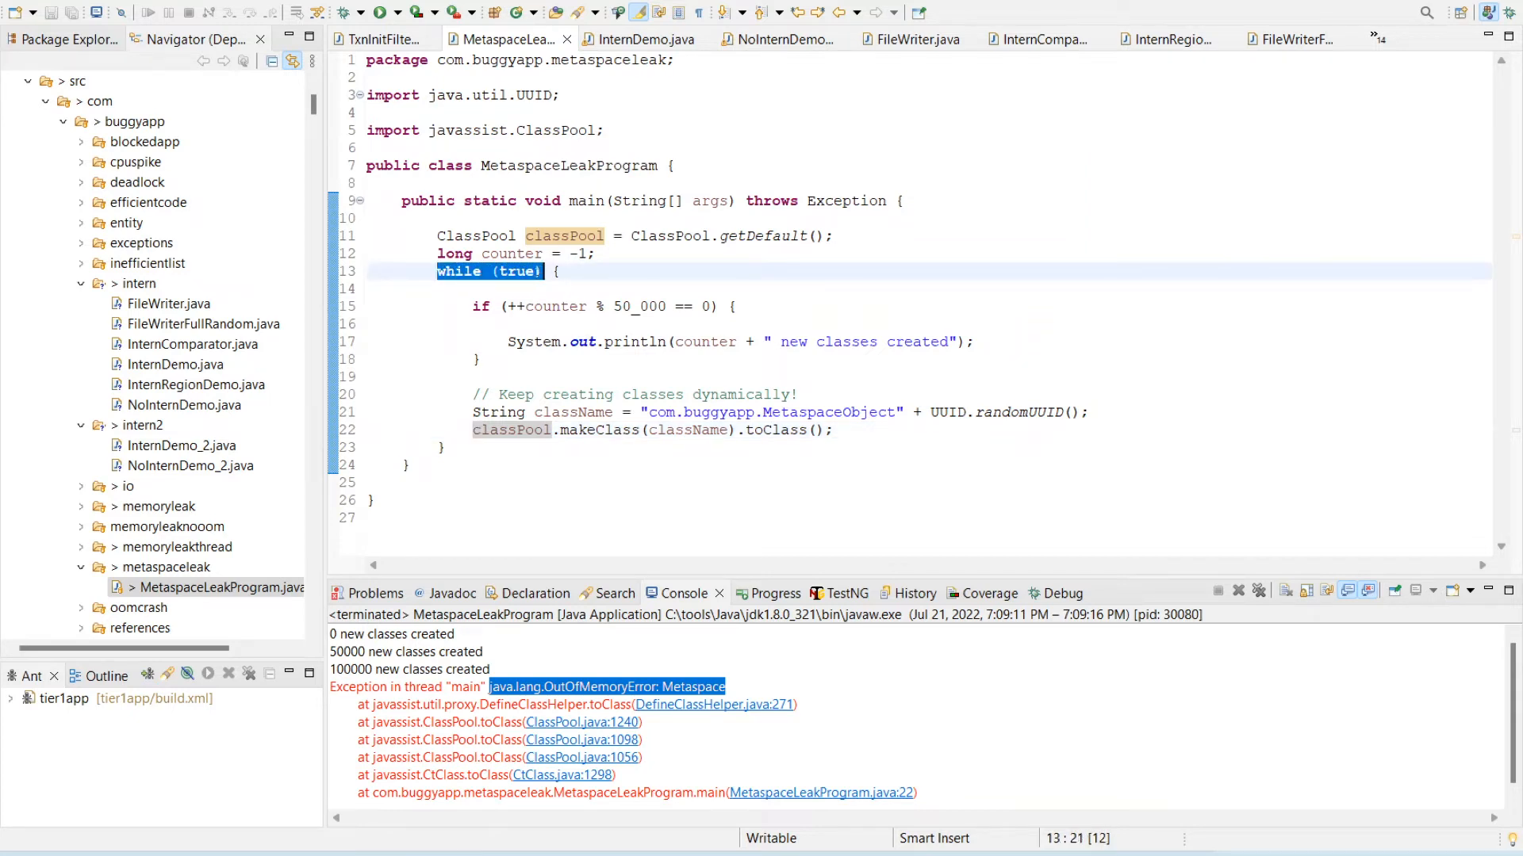
pyautogui.click(476, 289)
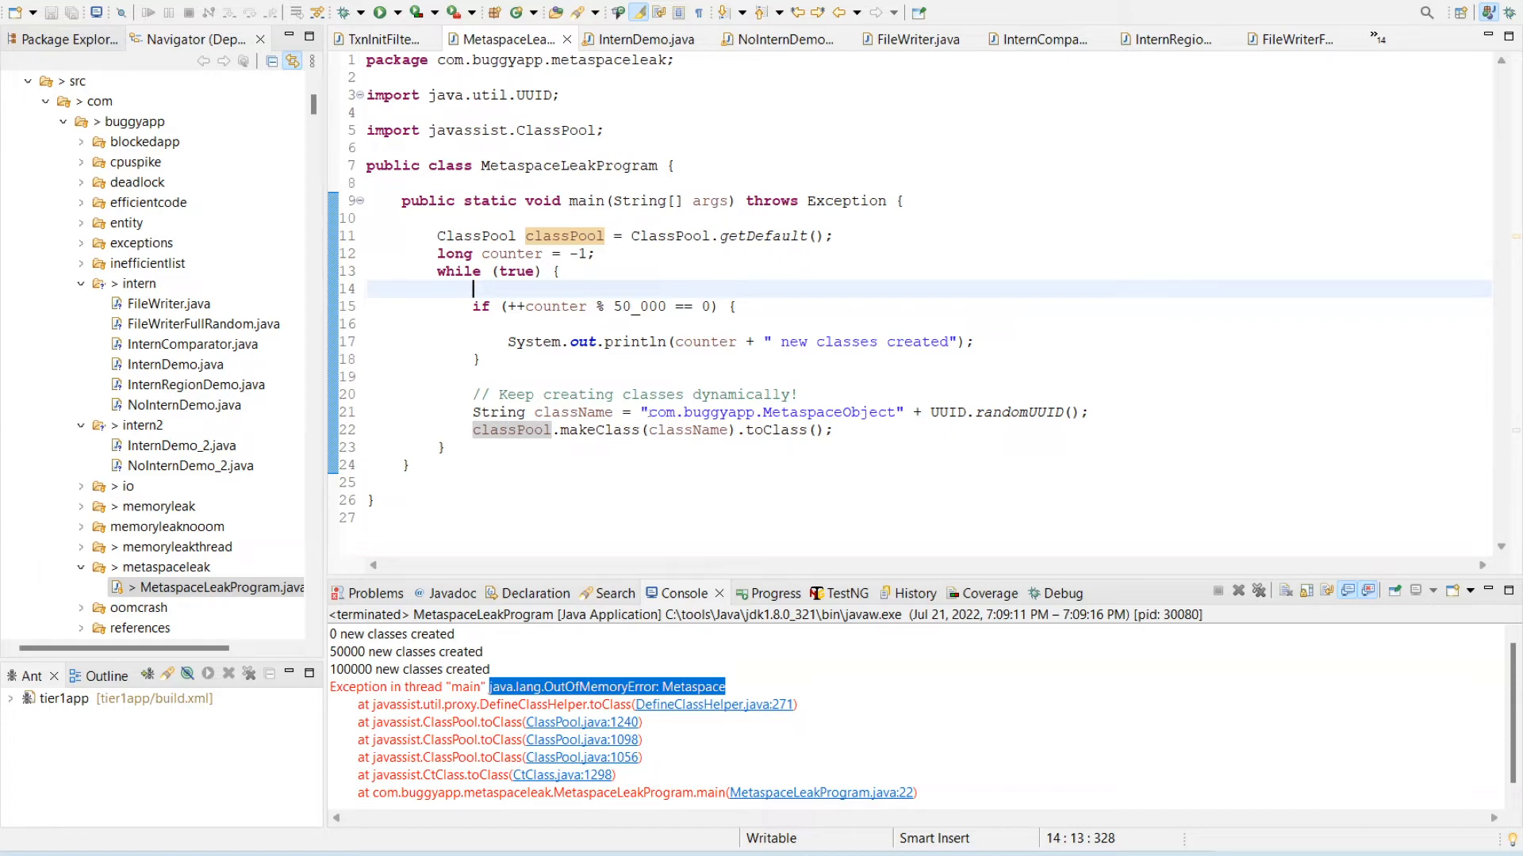
pyautogui.doubleClick(758, 412)
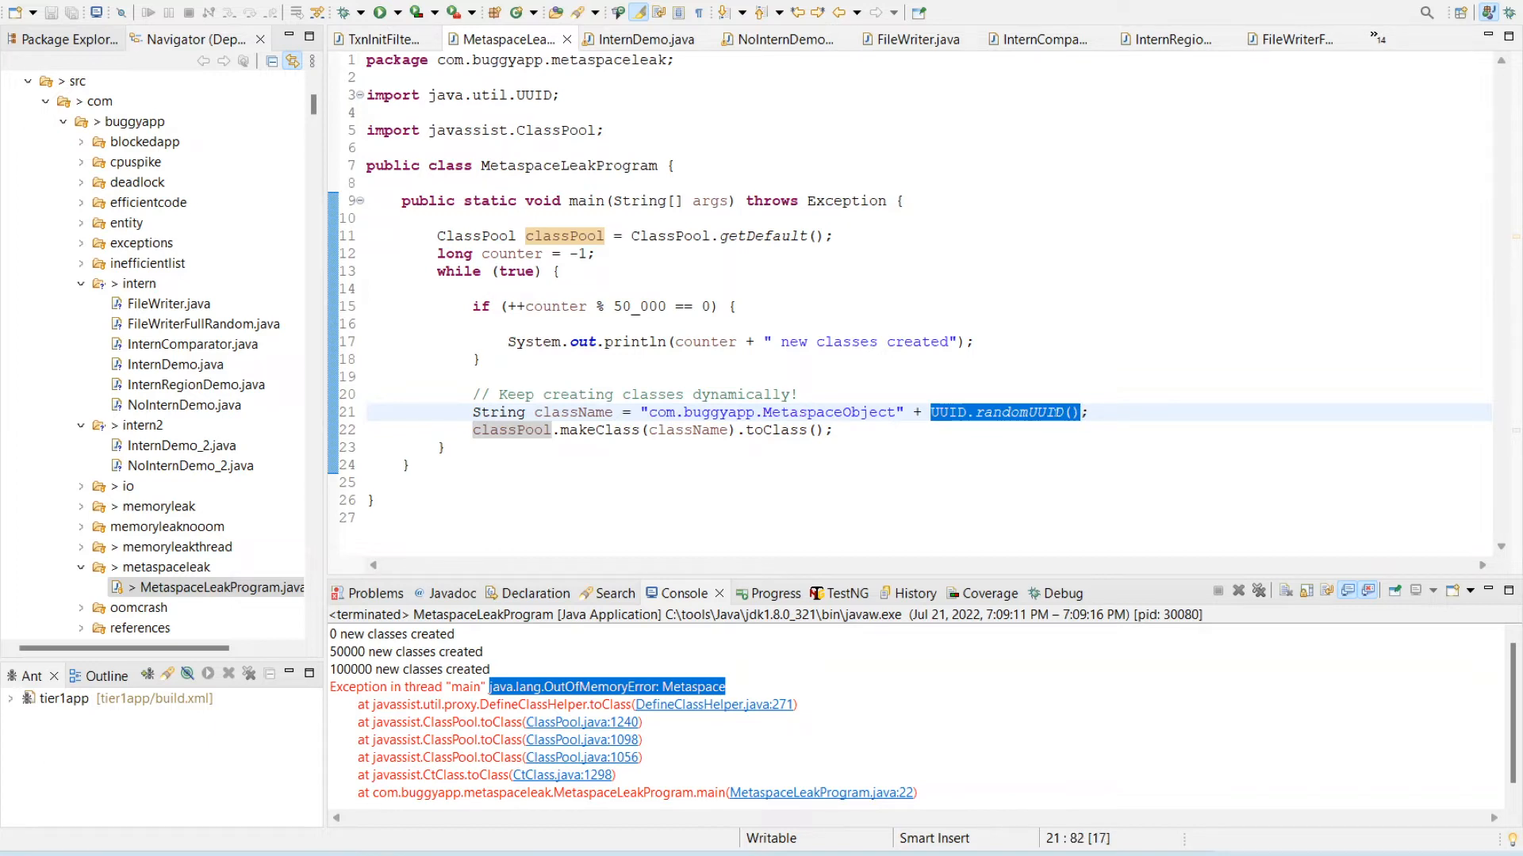
pyautogui.moveTo(1005, 412)
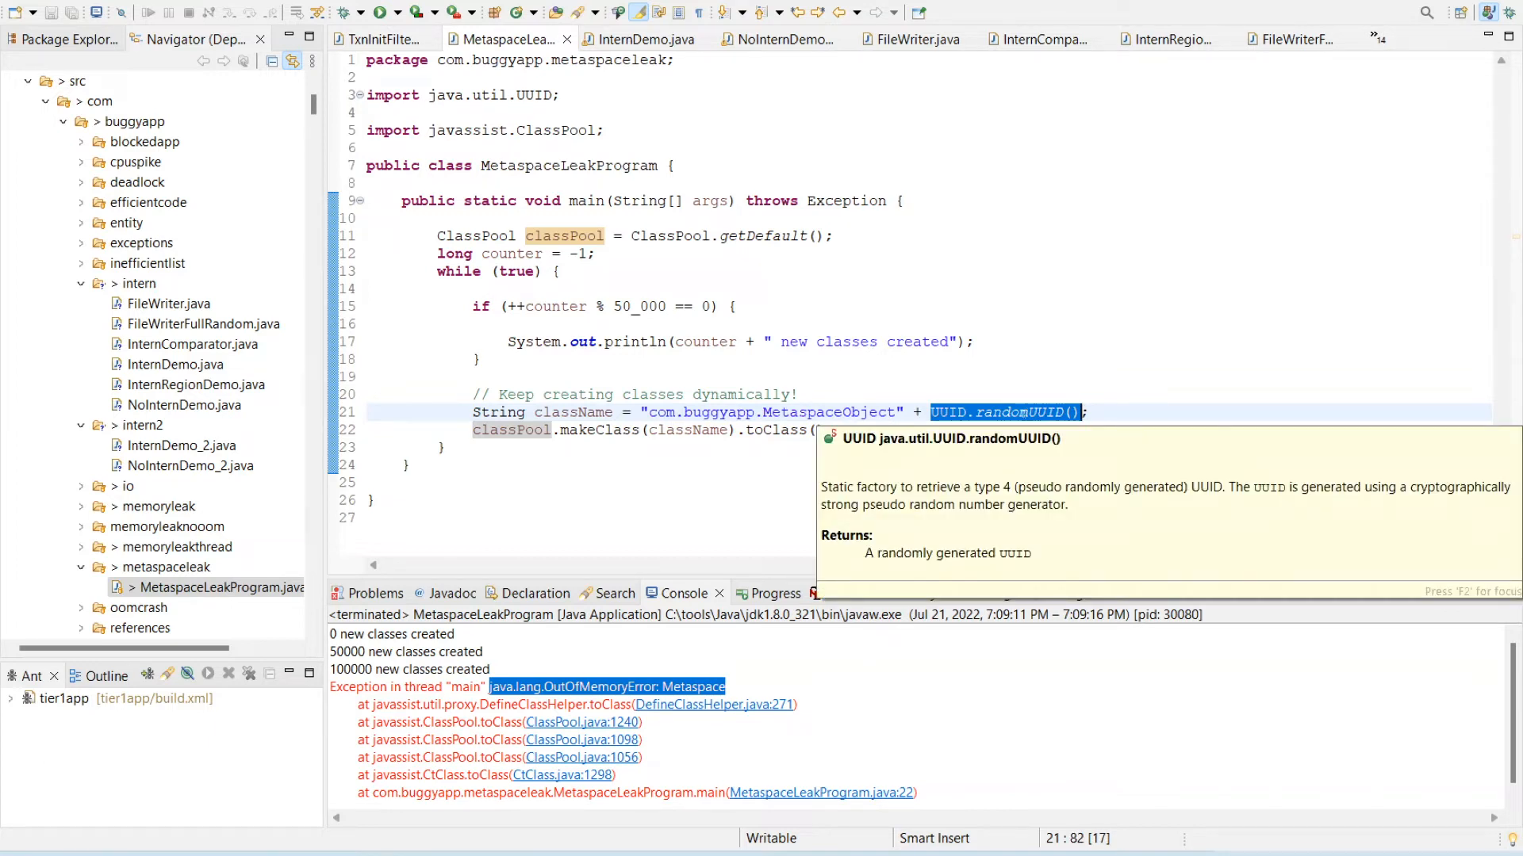
pyautogui.click(1110, 370)
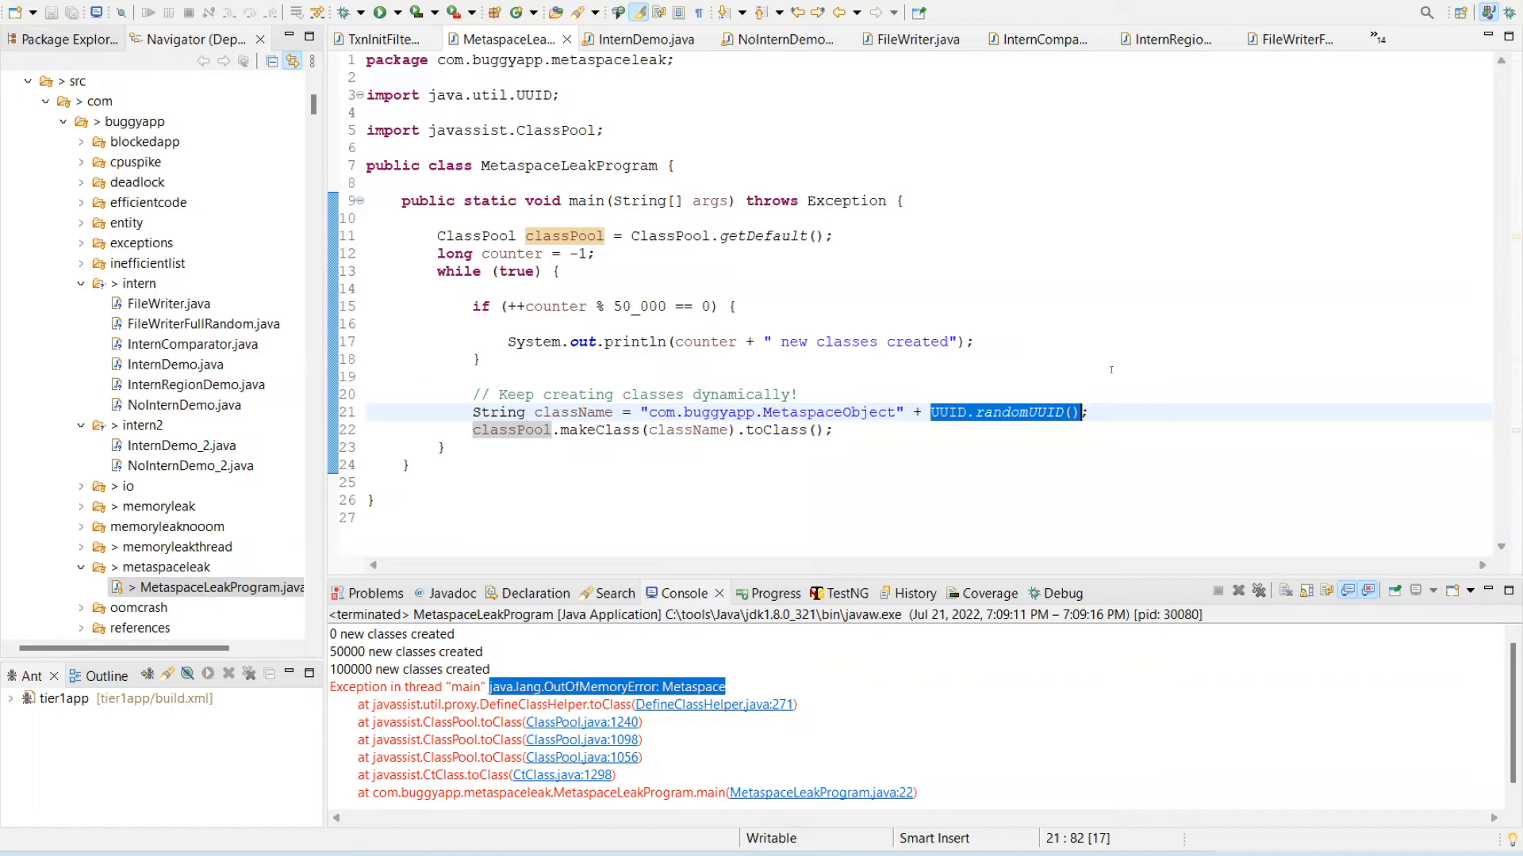
pyautogui.moveTo(1044, 331)
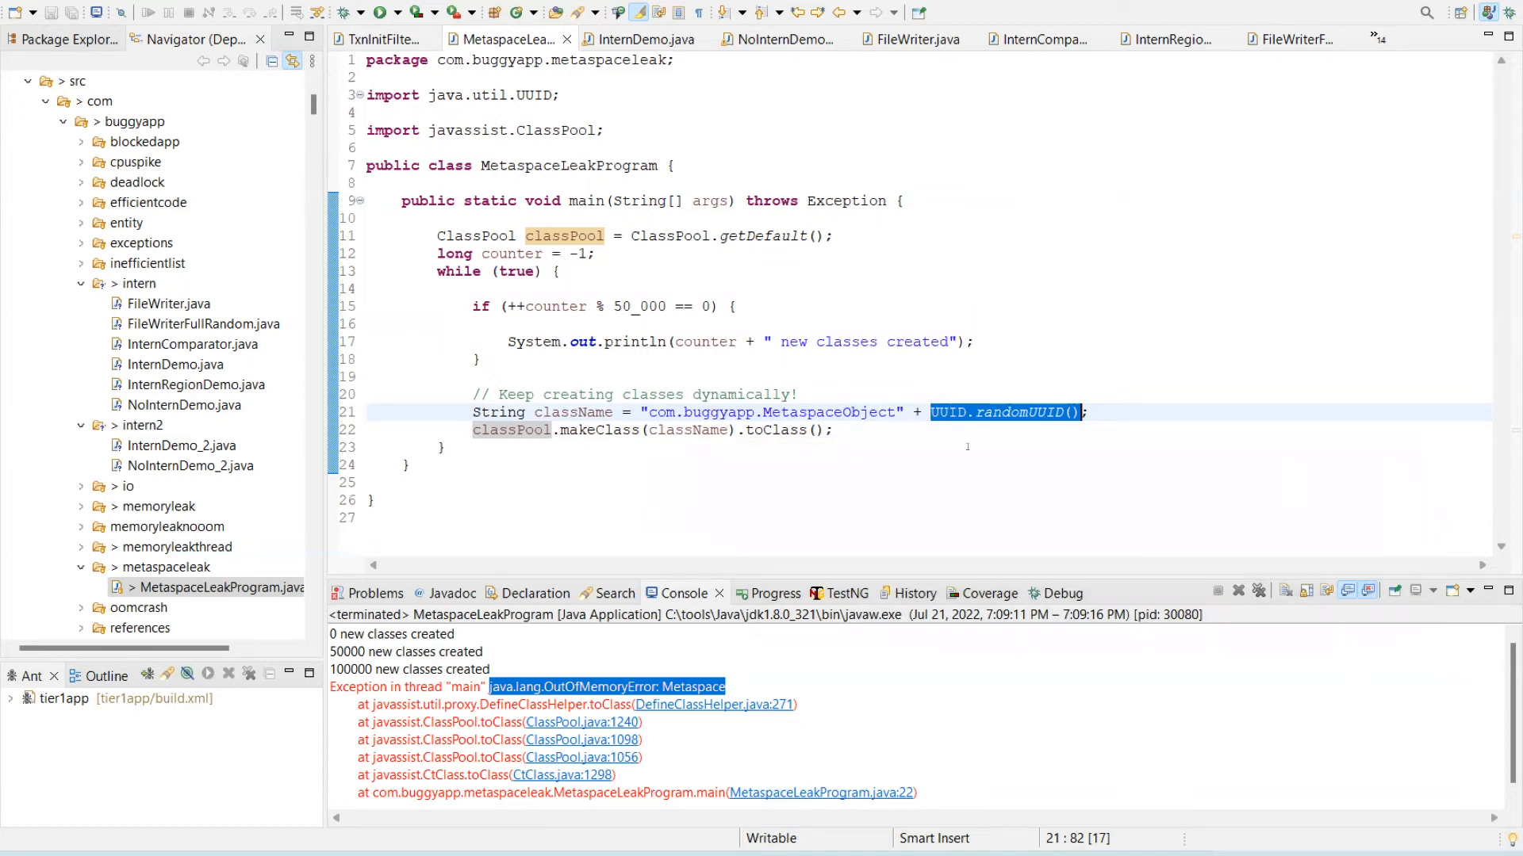
pyautogui.moveTo(998, 473)
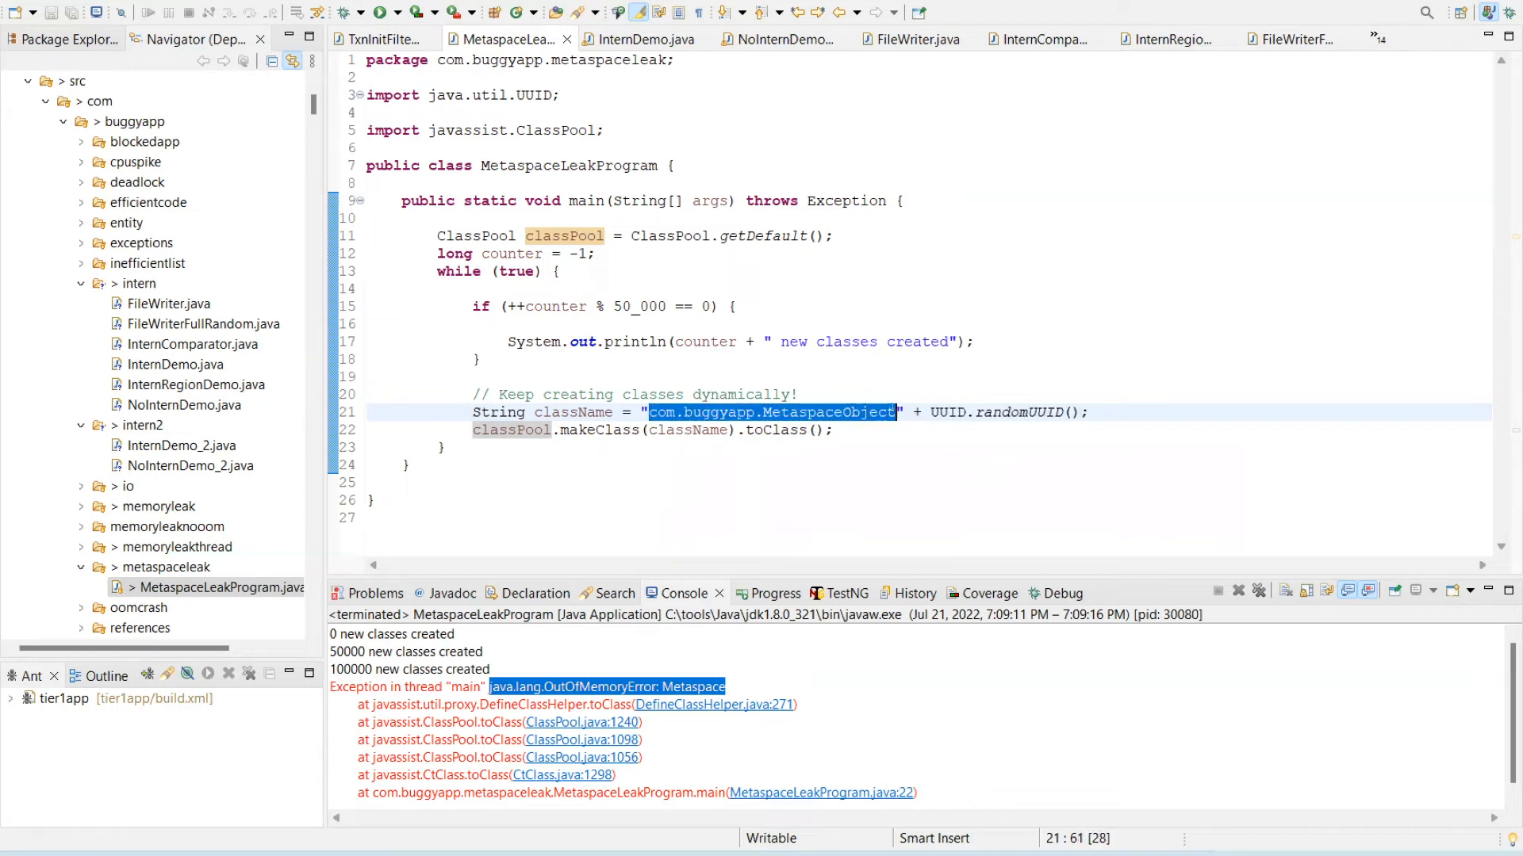
pyautogui.moveTo(836, 731)
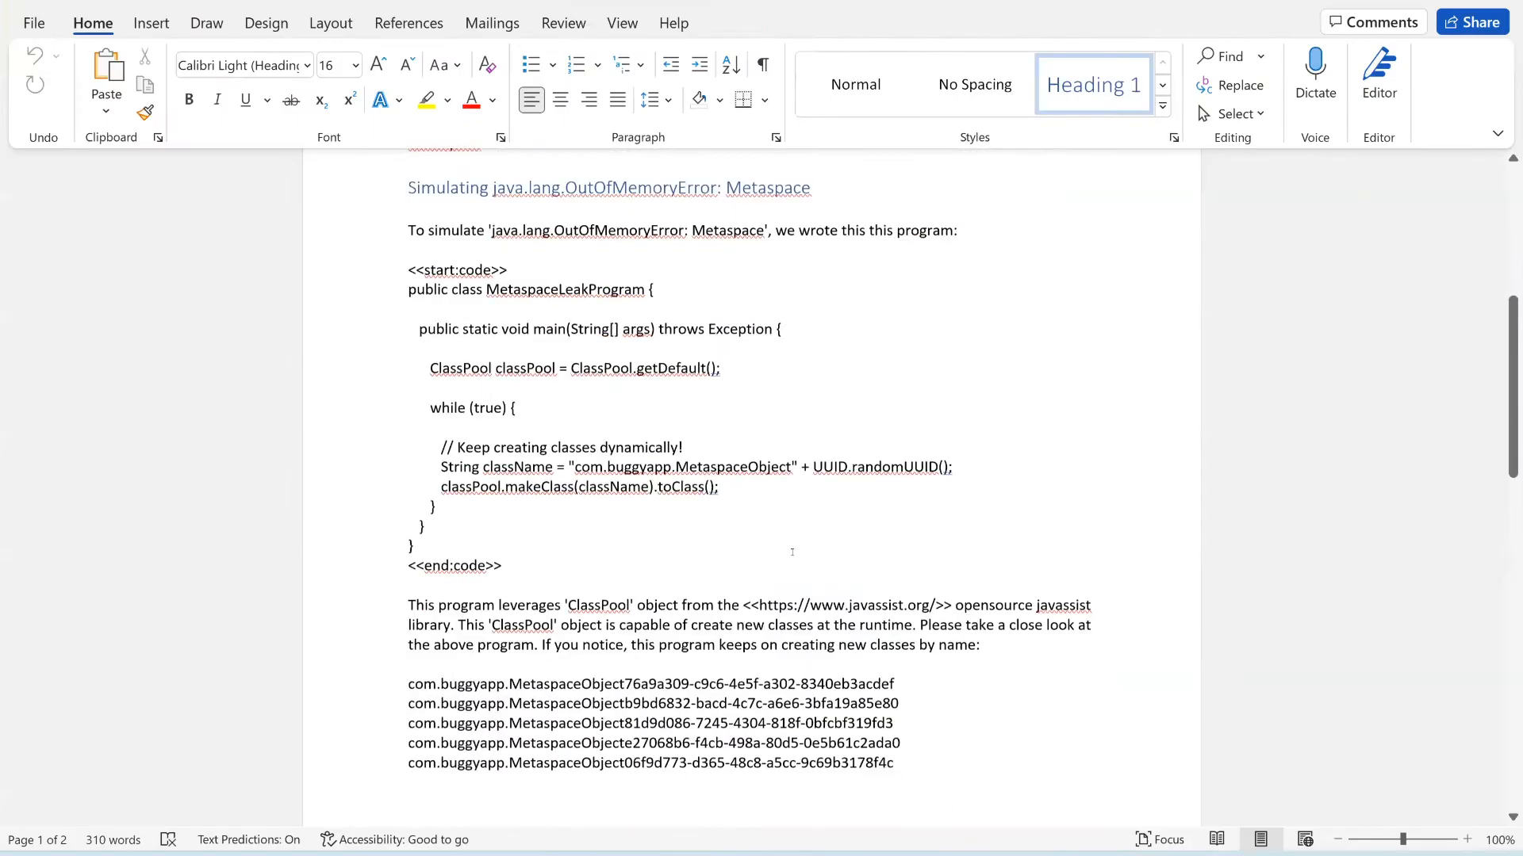
pyautogui.scroll(-3)
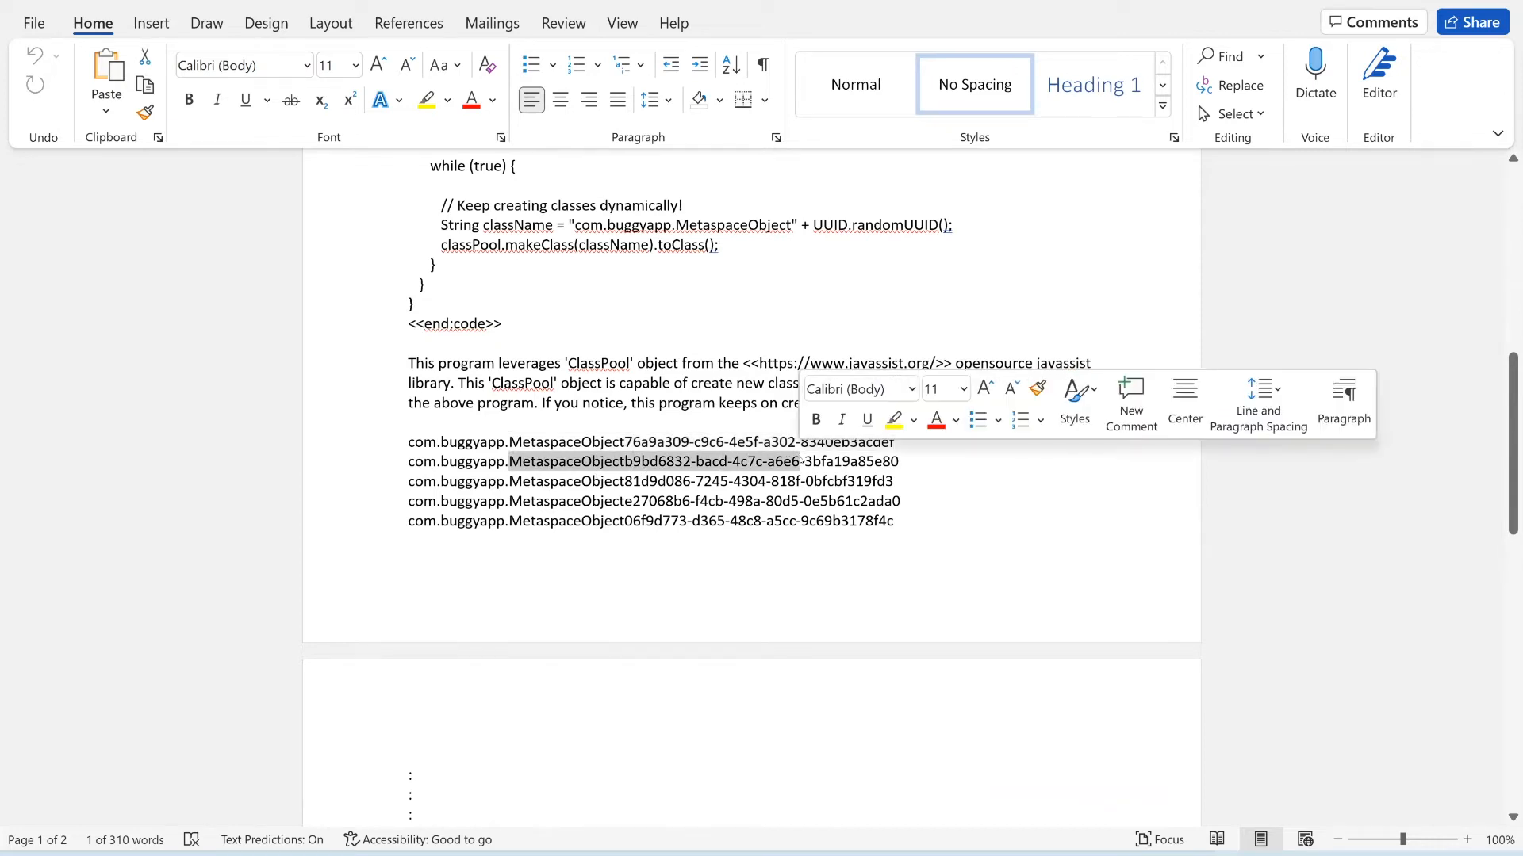
pyautogui.scroll(-3)
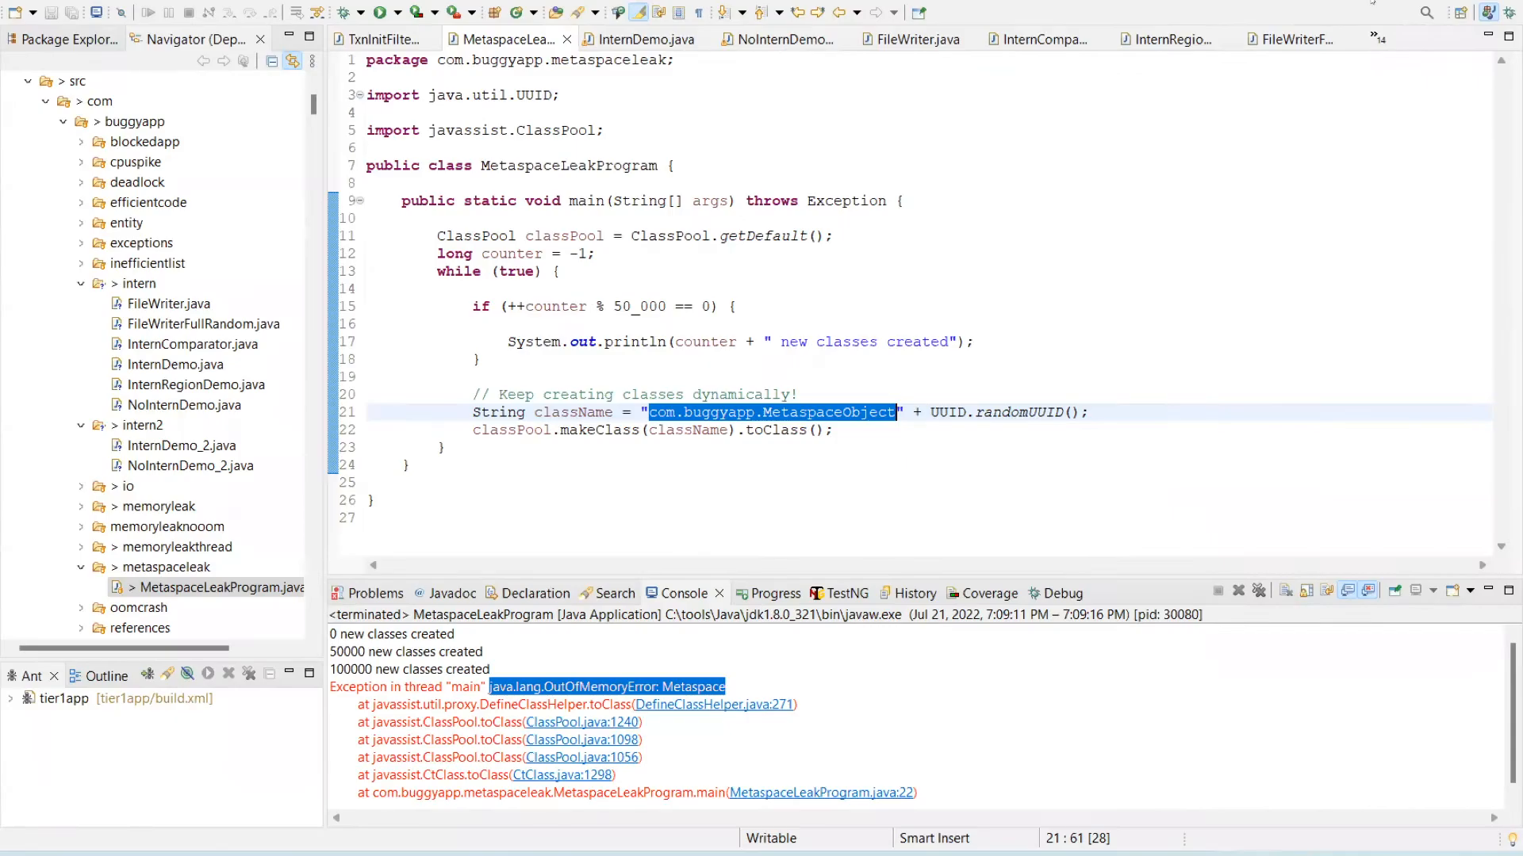
pyautogui.moveTo(1031, 323)
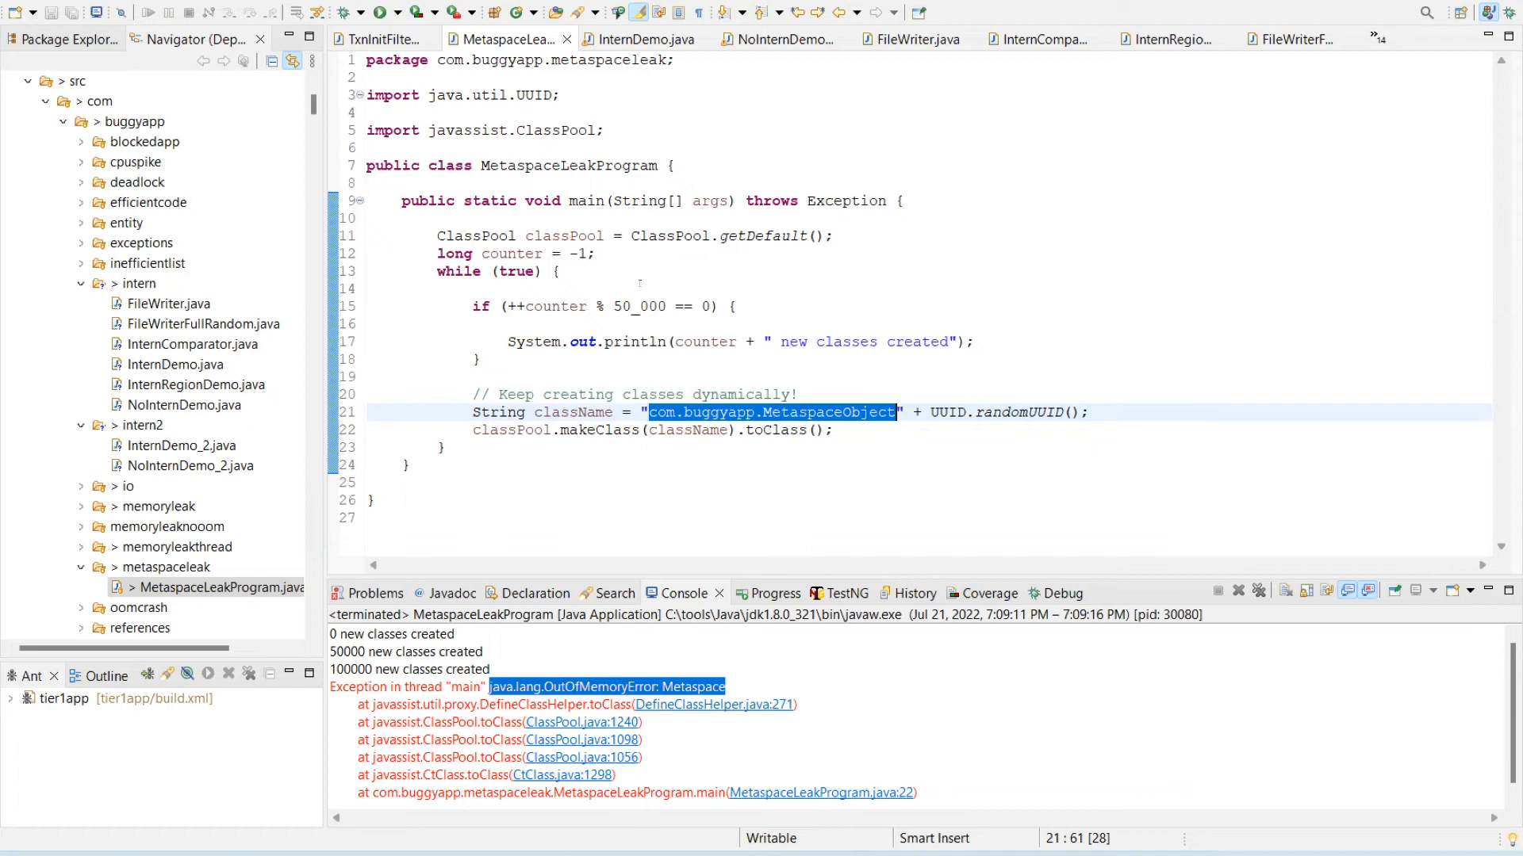
pyautogui.click(471, 288)
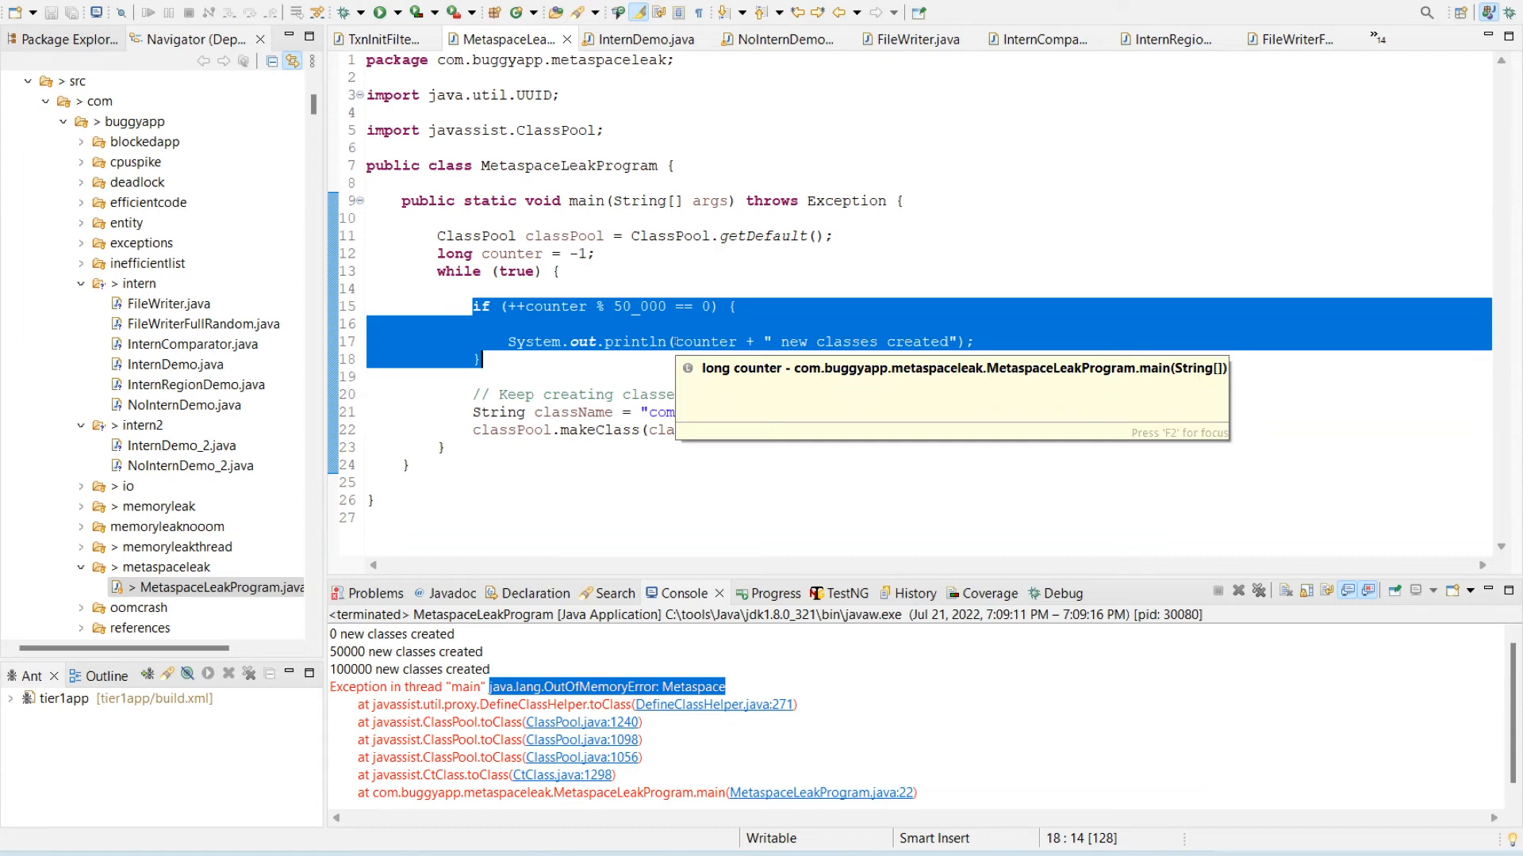
# Rerun MetaspaceLeakProgram and highlight the java.lang.OutOfMemoryError: Metaspace message in the Console.
pyautogui.click(396, 12)
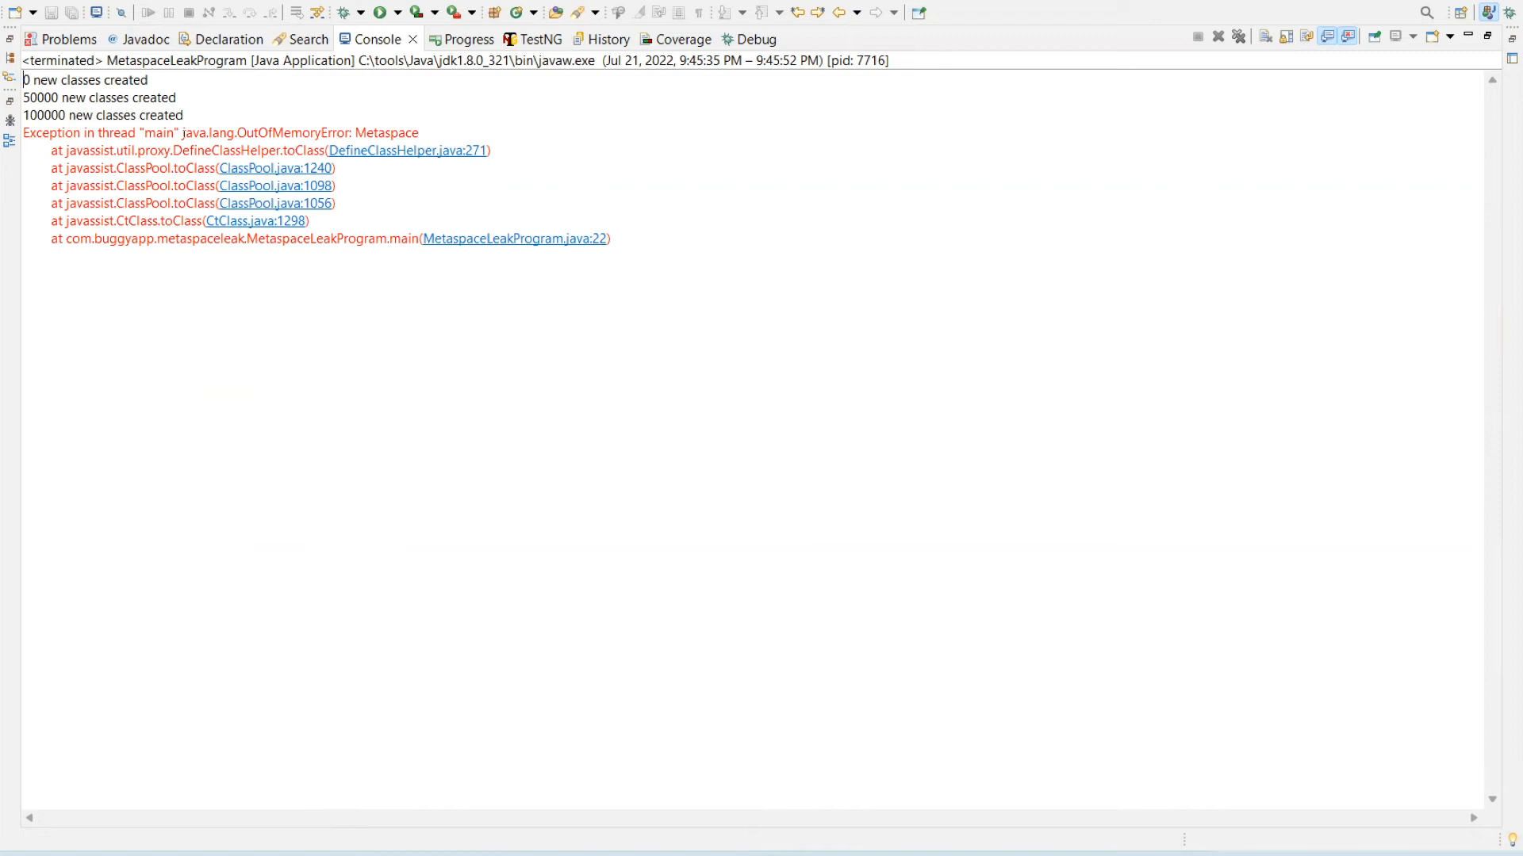
pyautogui.doubleClick(300, 133)
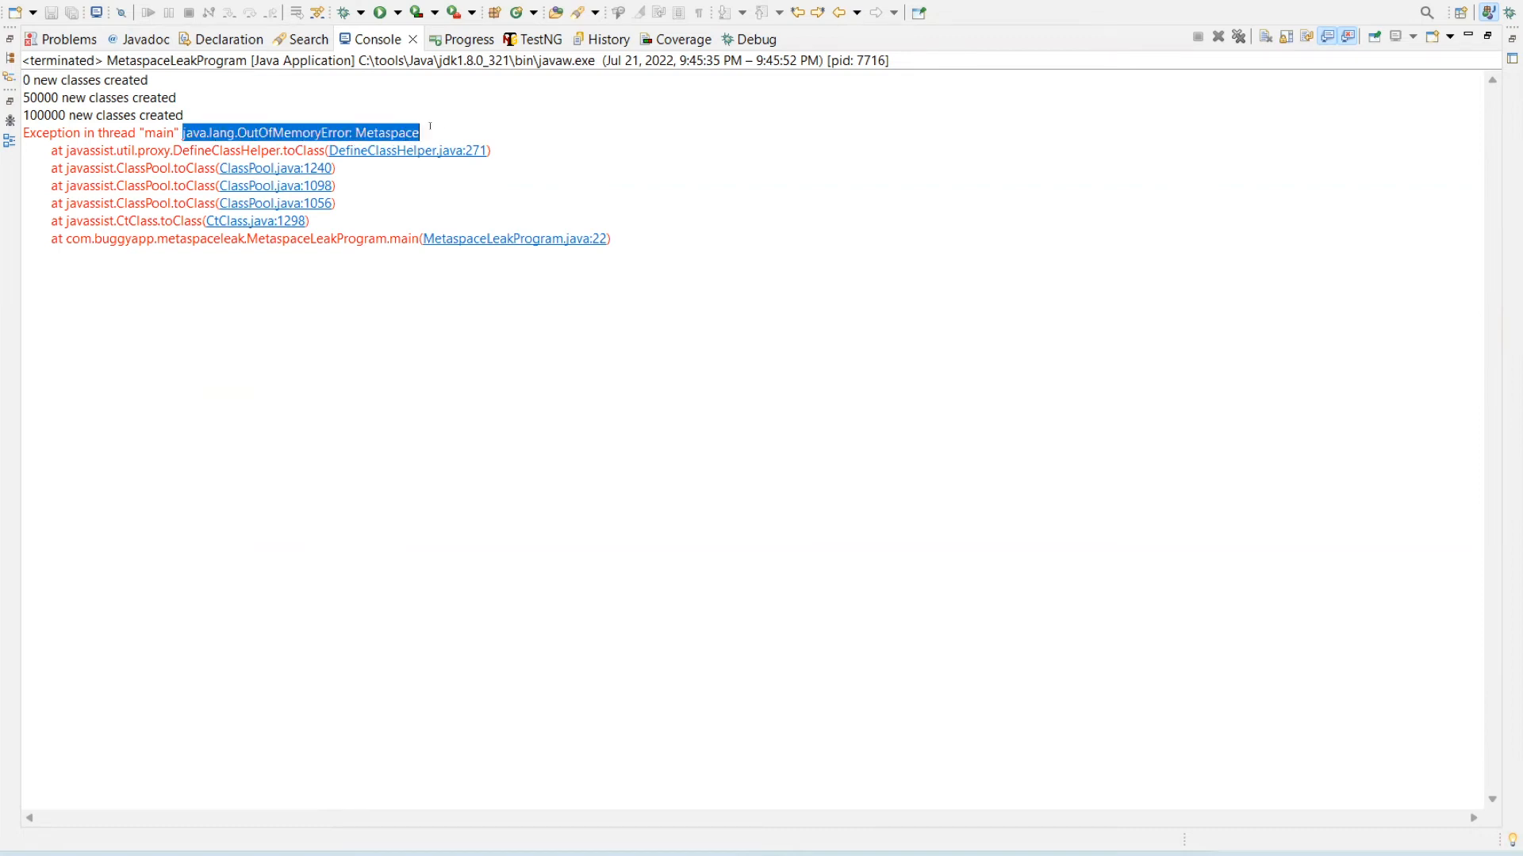
pyautogui.moveTo(431, 127)
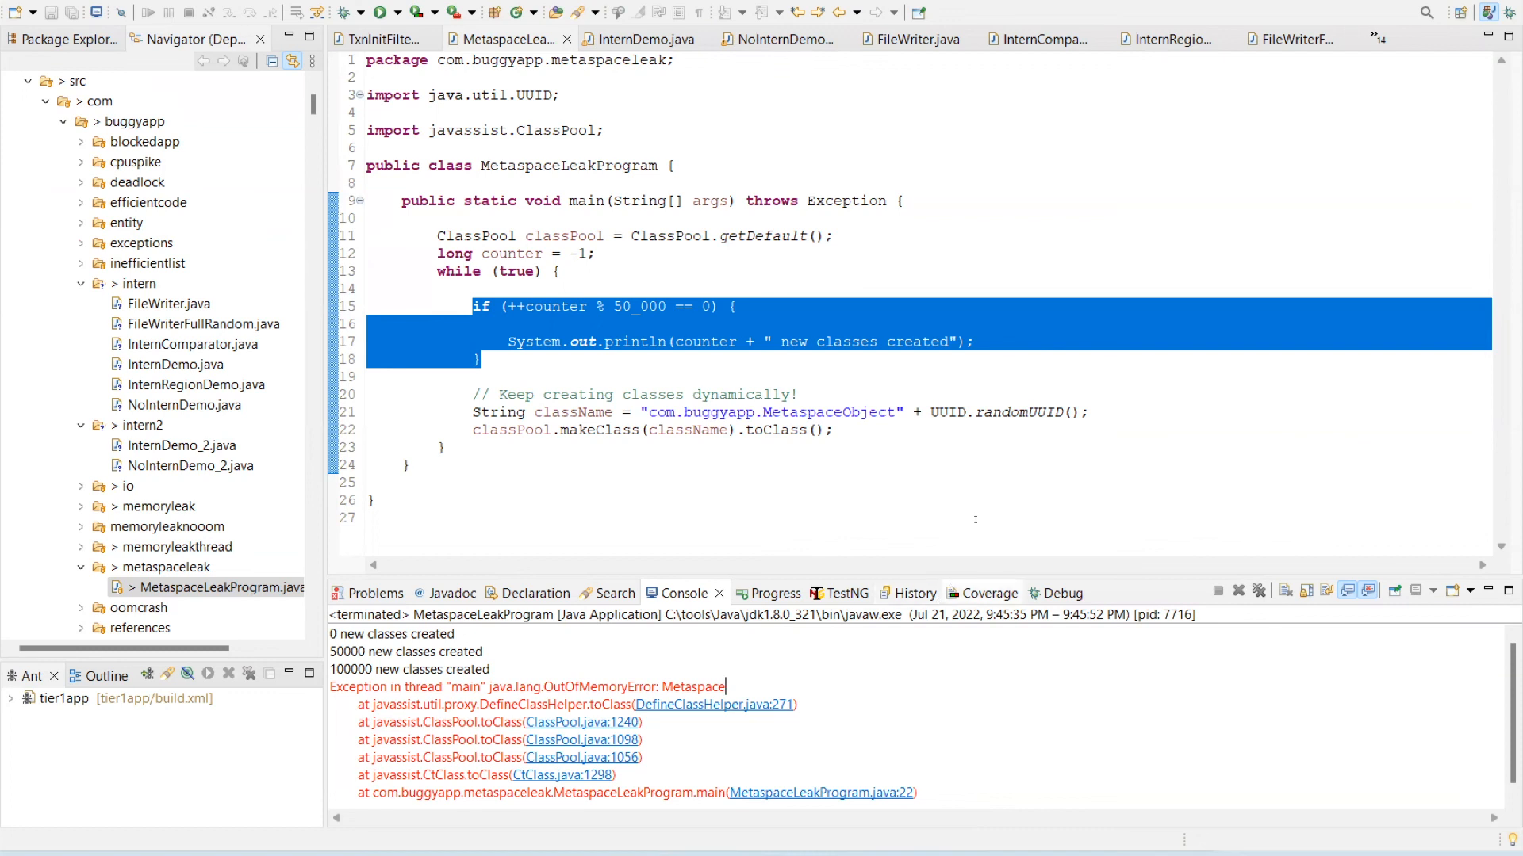
pyautogui.click(923, 448)
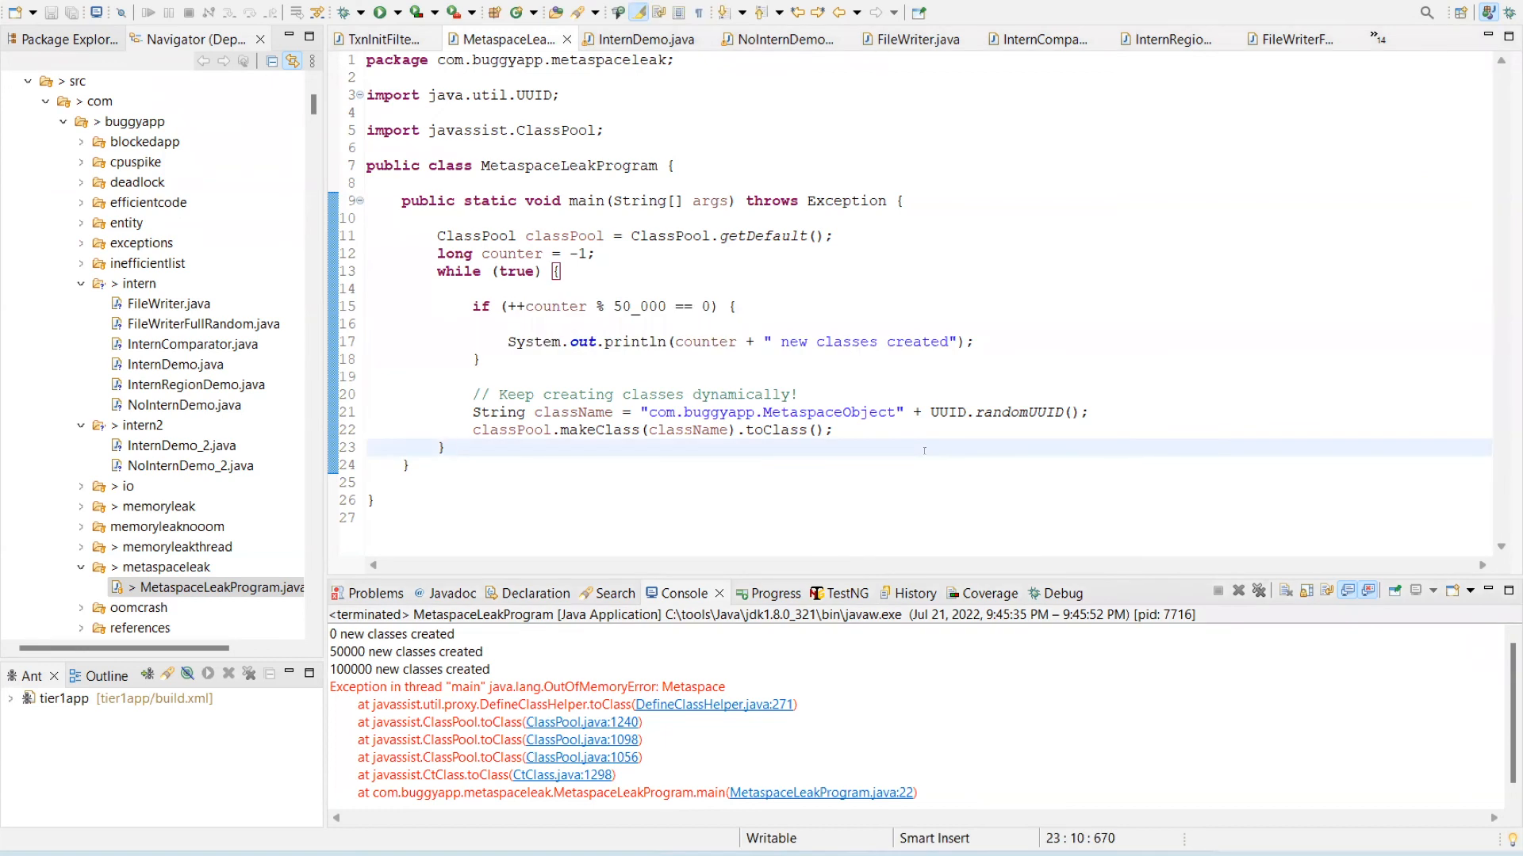
pyautogui.click(444, 447)
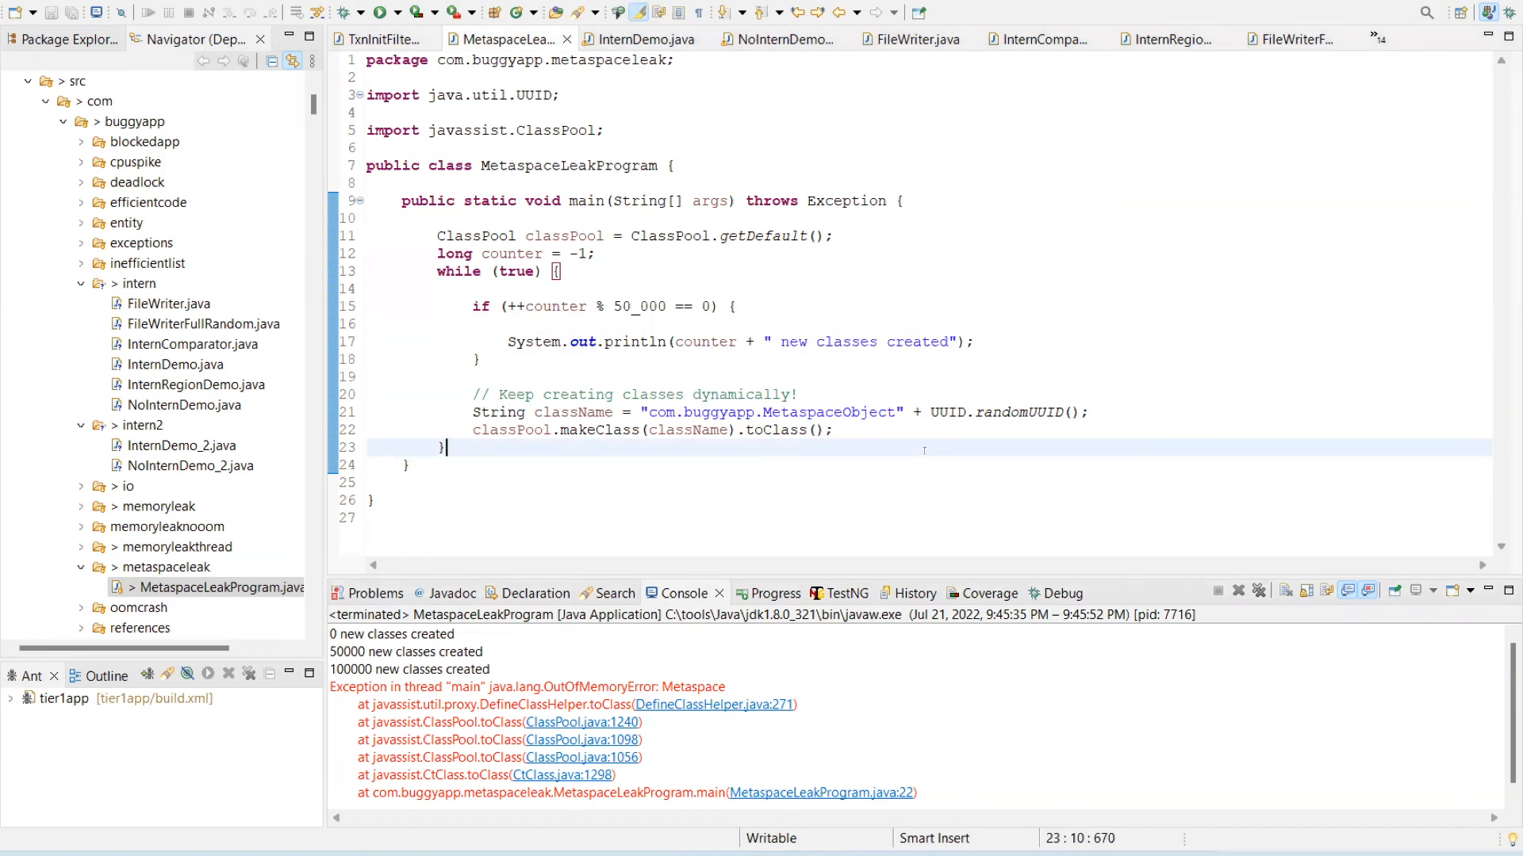